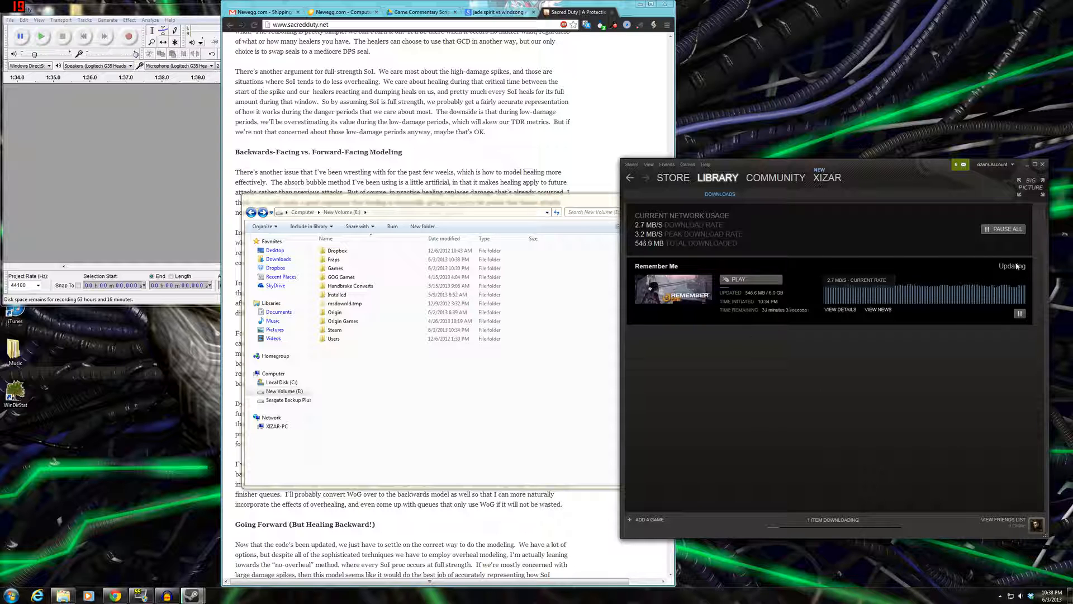
Step: Open the Remember Me store page, confirm the birth date, and scroll through it
click(717, 177)
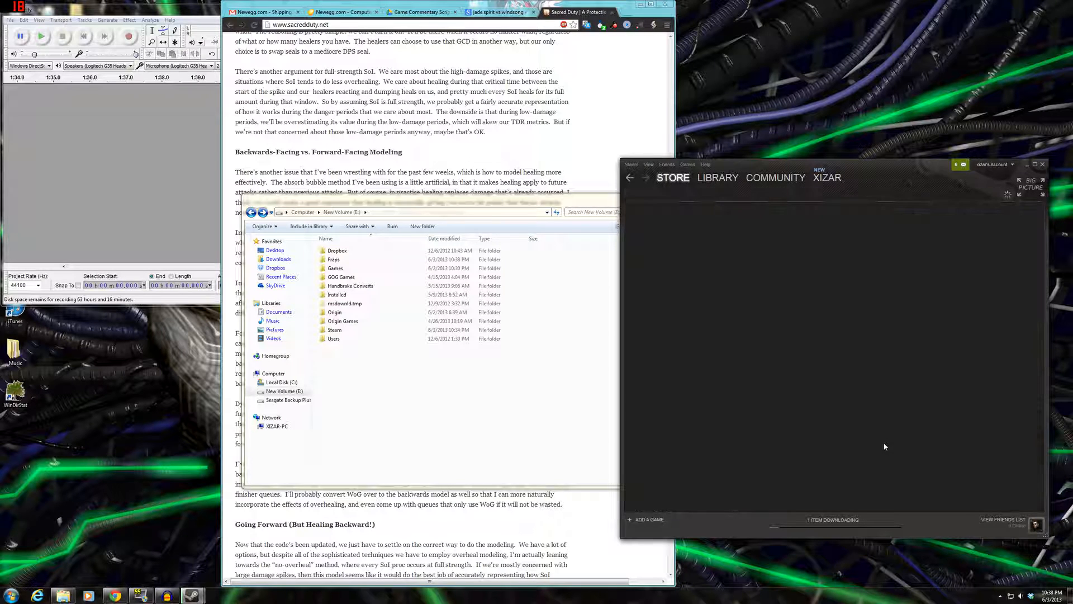
mouse_move(853, 347)
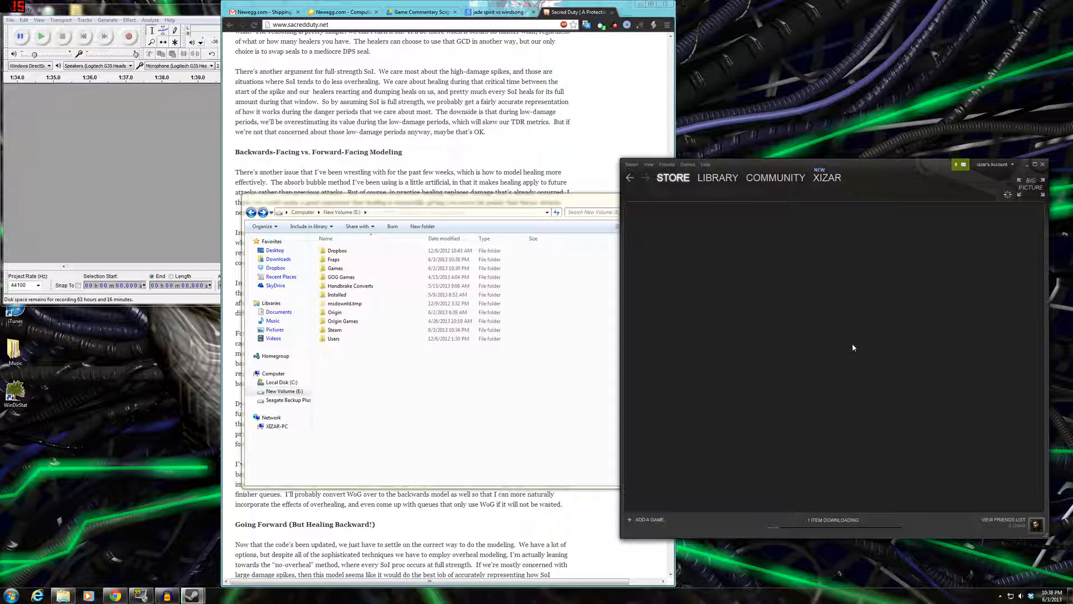
click(673, 177)
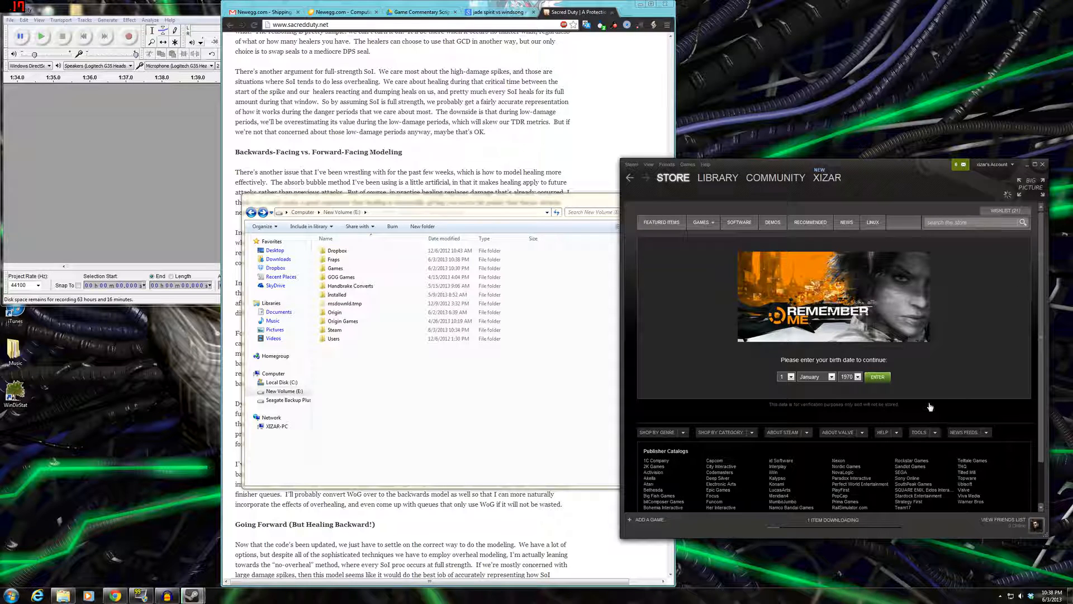
click(877, 377)
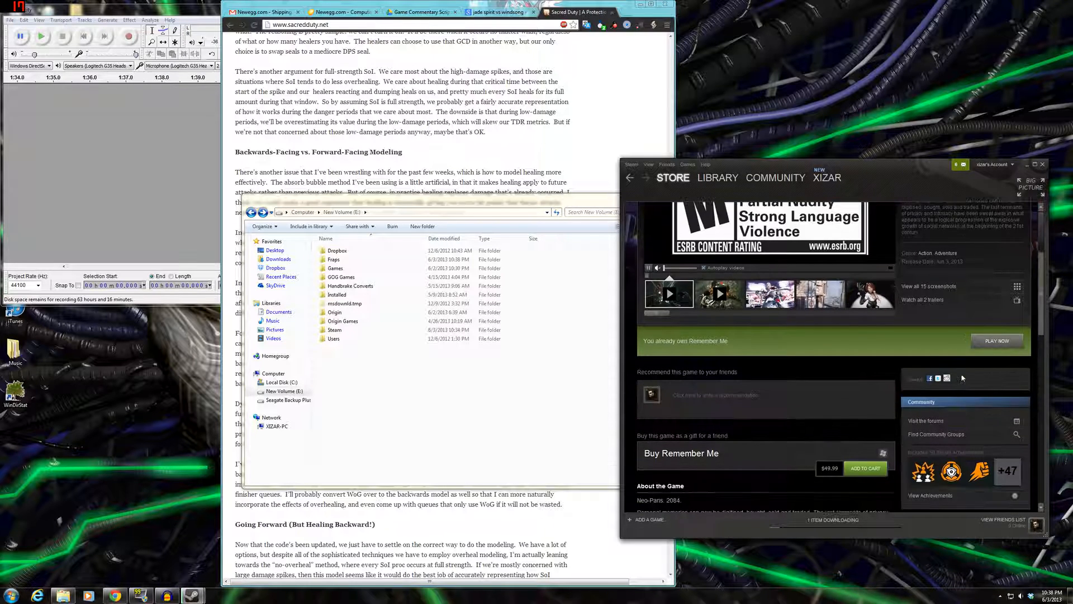
scroll(down, 3)
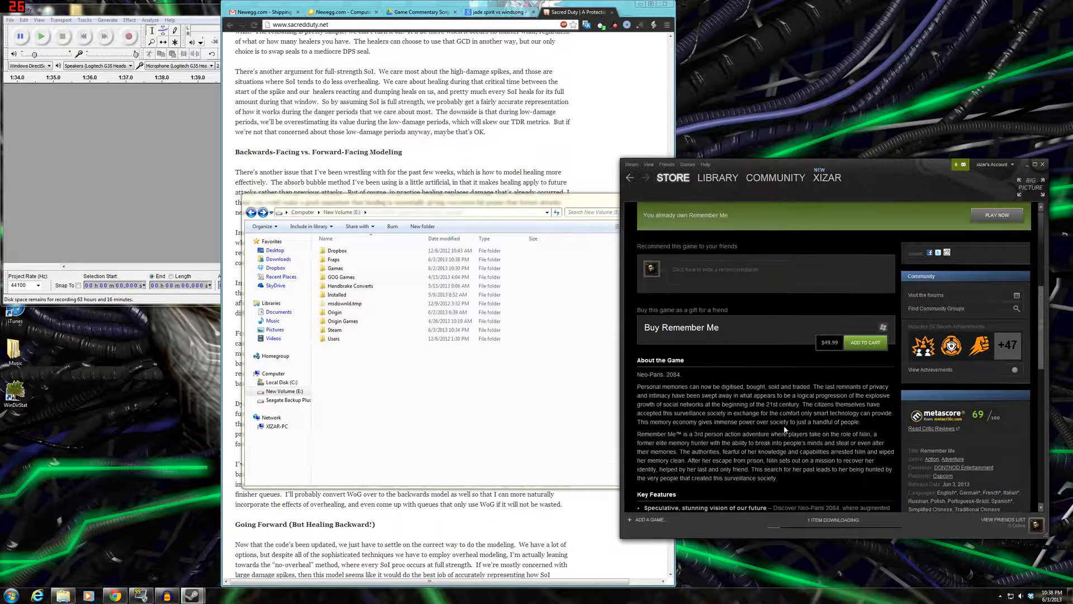
scroll(up, 3)
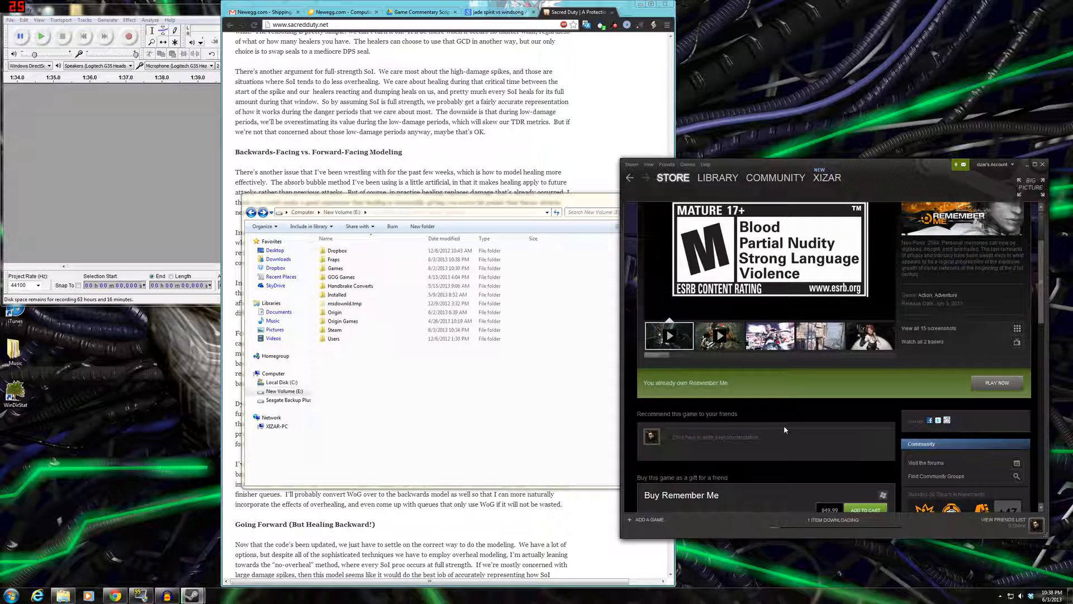
Step: Go to the library filtered to installed games, showing Remember Me downloading
click(668, 335)
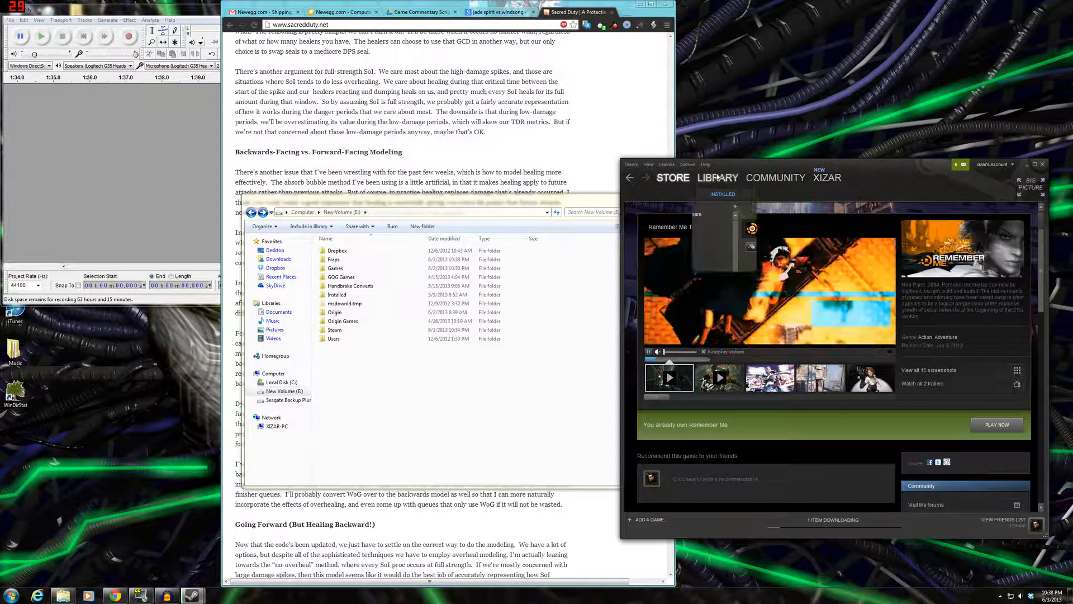
click(717, 178)
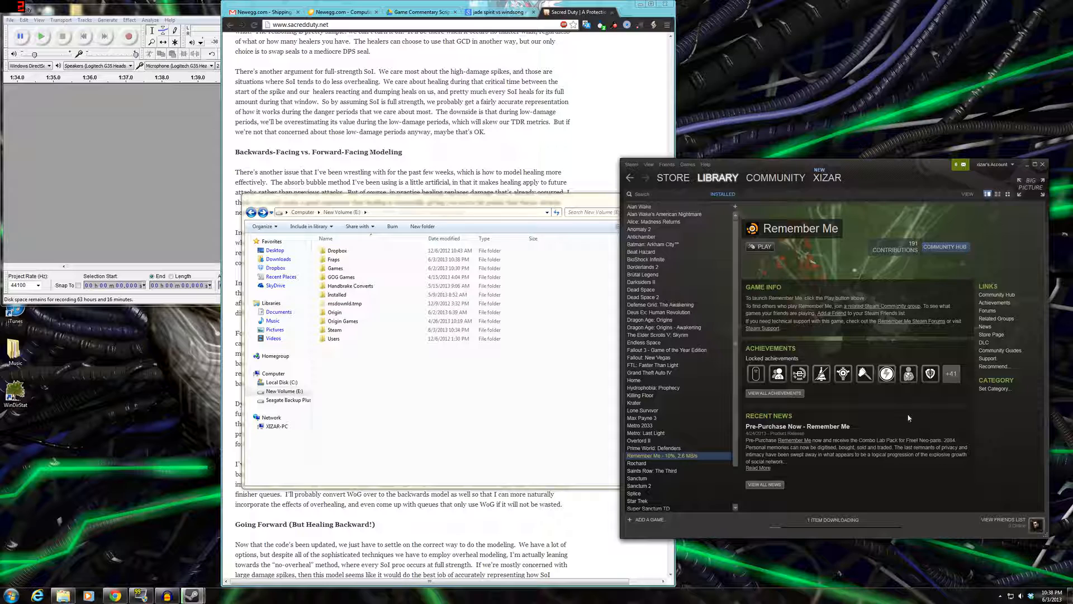
mouse_move(893, 485)
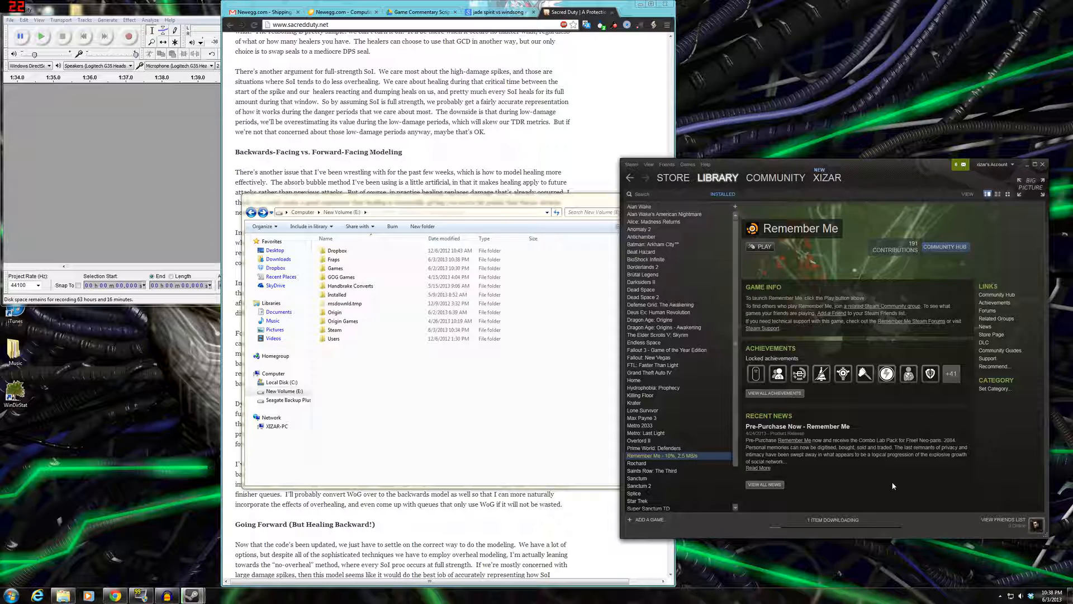
mouse_move(896, 476)
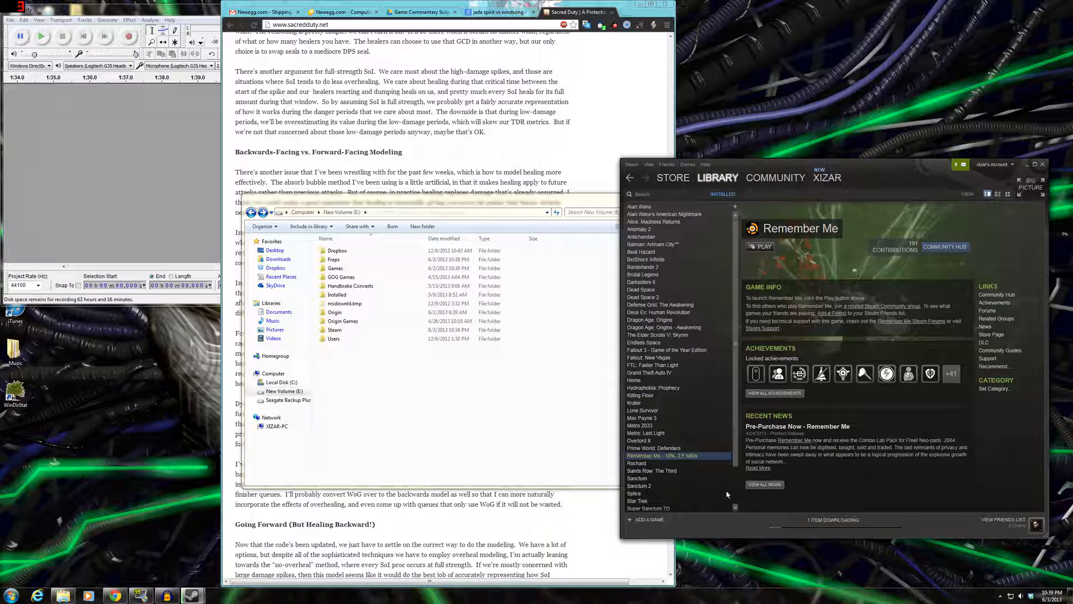
Step: Open Remember Me's Properties and view its Local Files disk usage
right_click(662, 455)
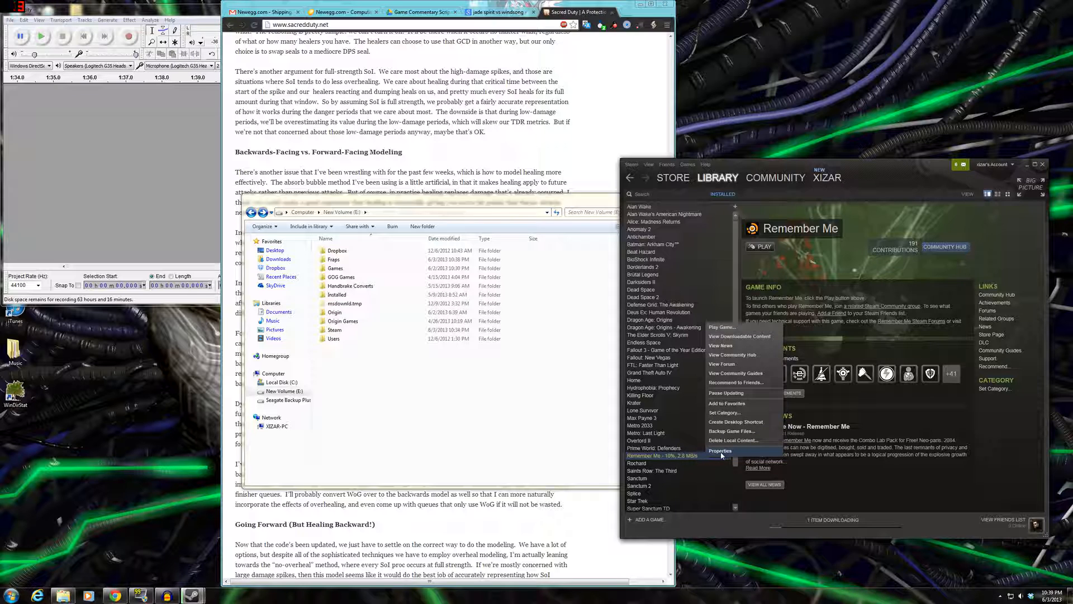
click(720, 450)
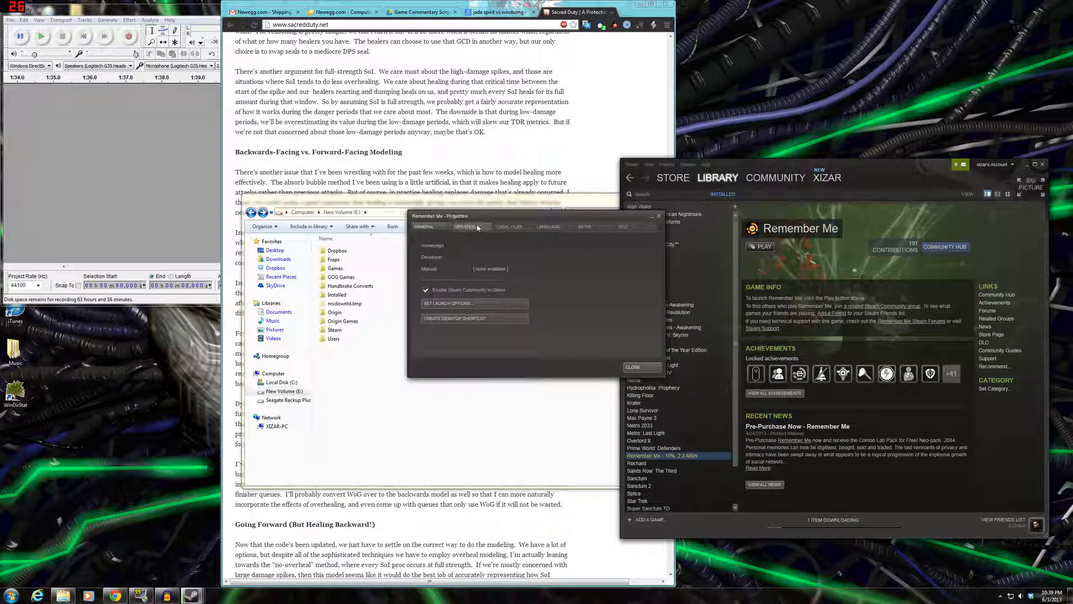
click(509, 226)
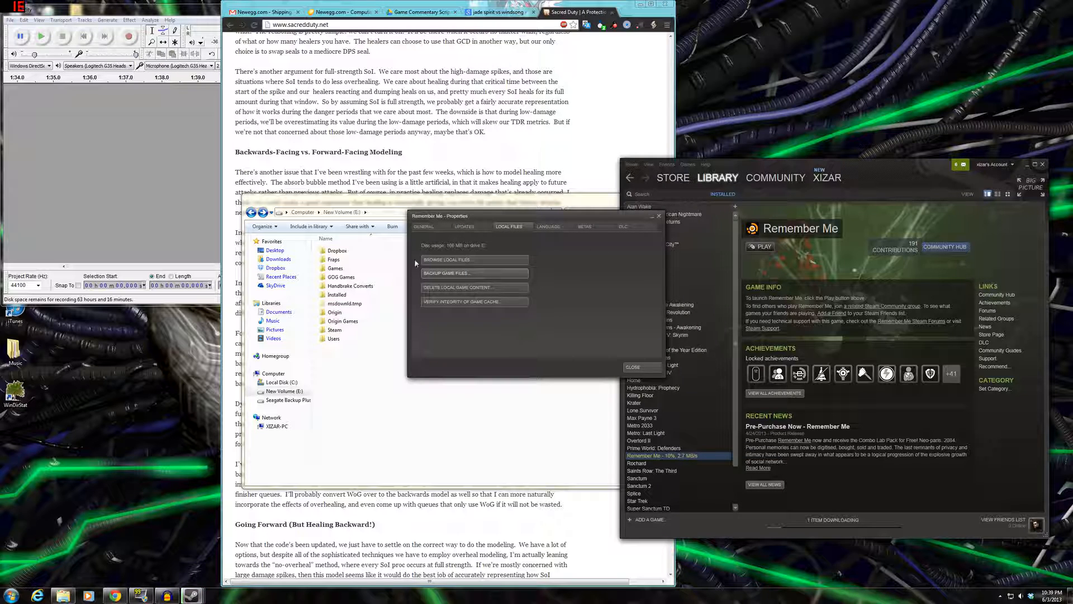
mouse_move(491, 323)
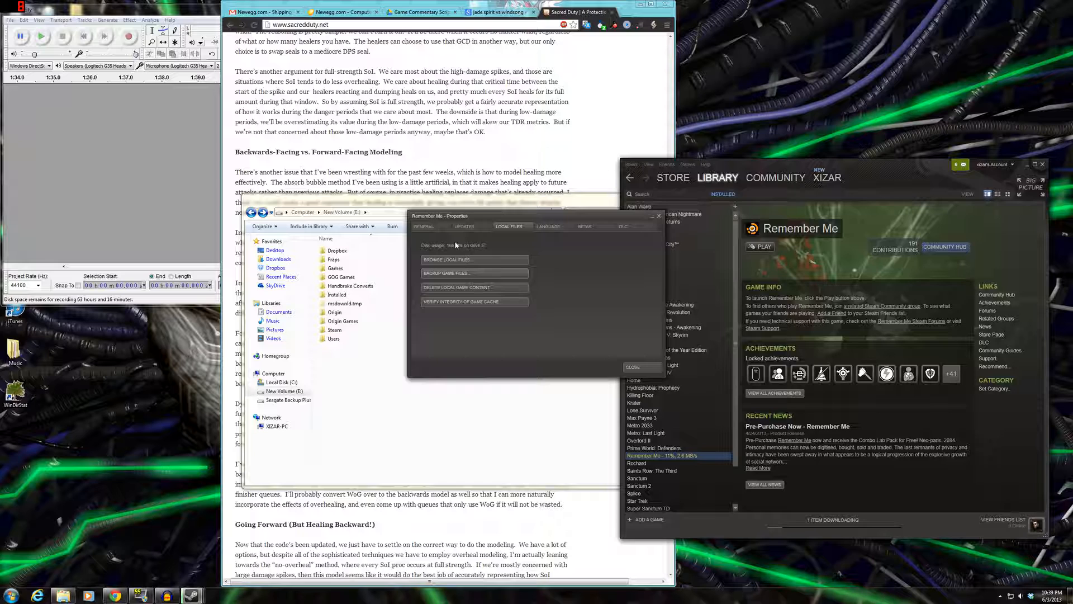
mouse_move(560, 354)
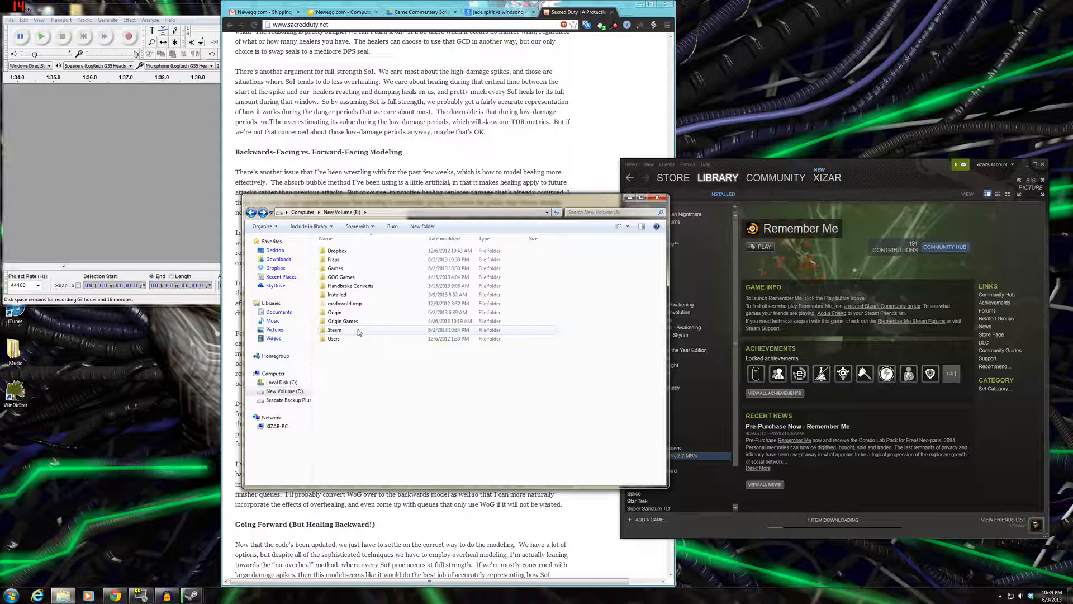
Step: Check E:\Steam and C:\Program Files, then open Program Files (x86) on C:
double_click(335, 329)
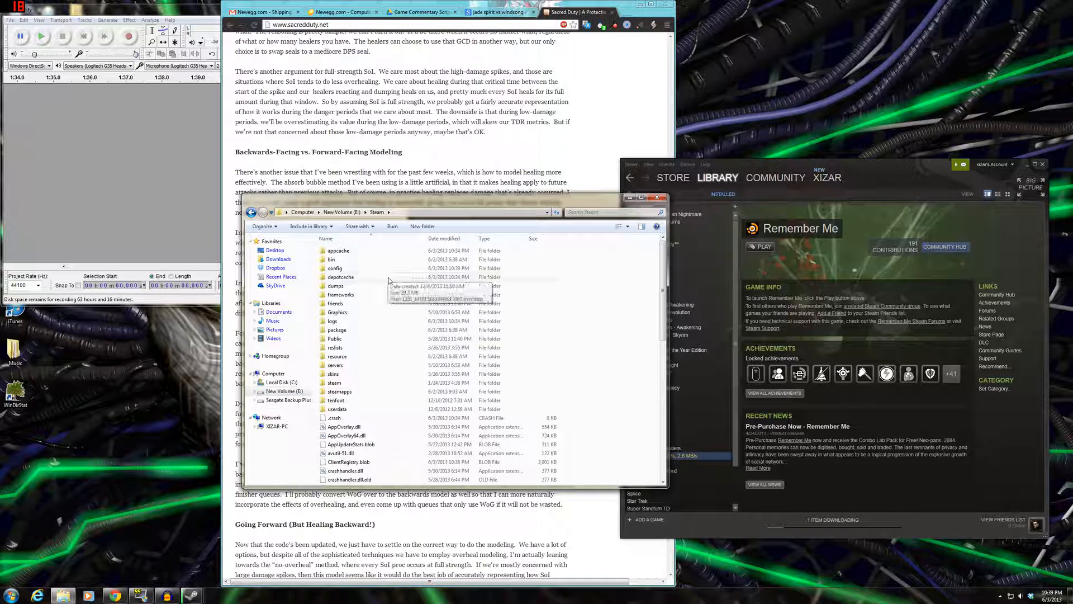
click(281, 381)
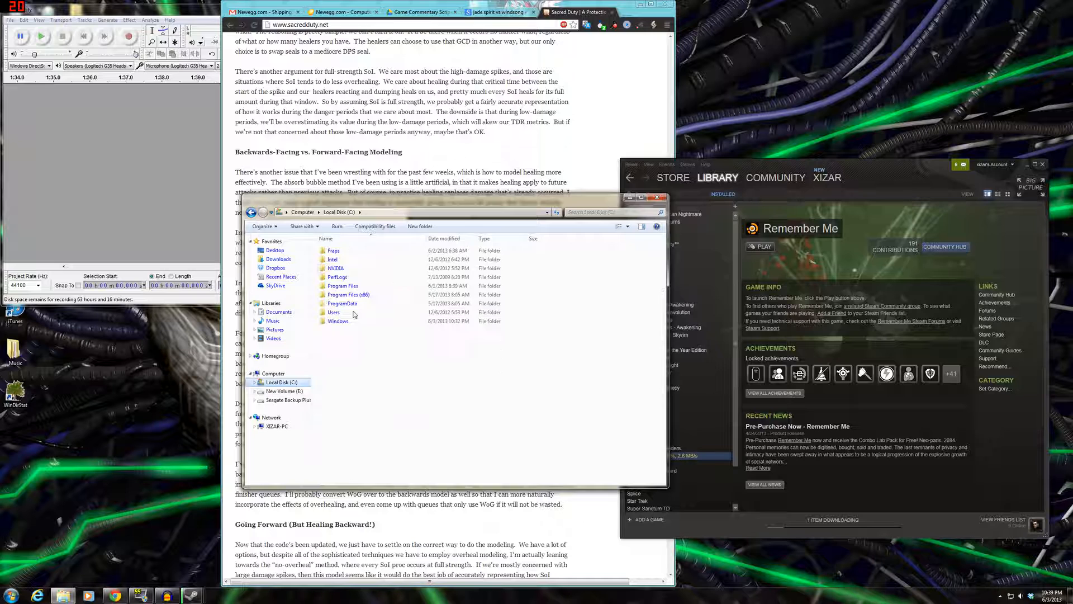
double_click(342, 286)
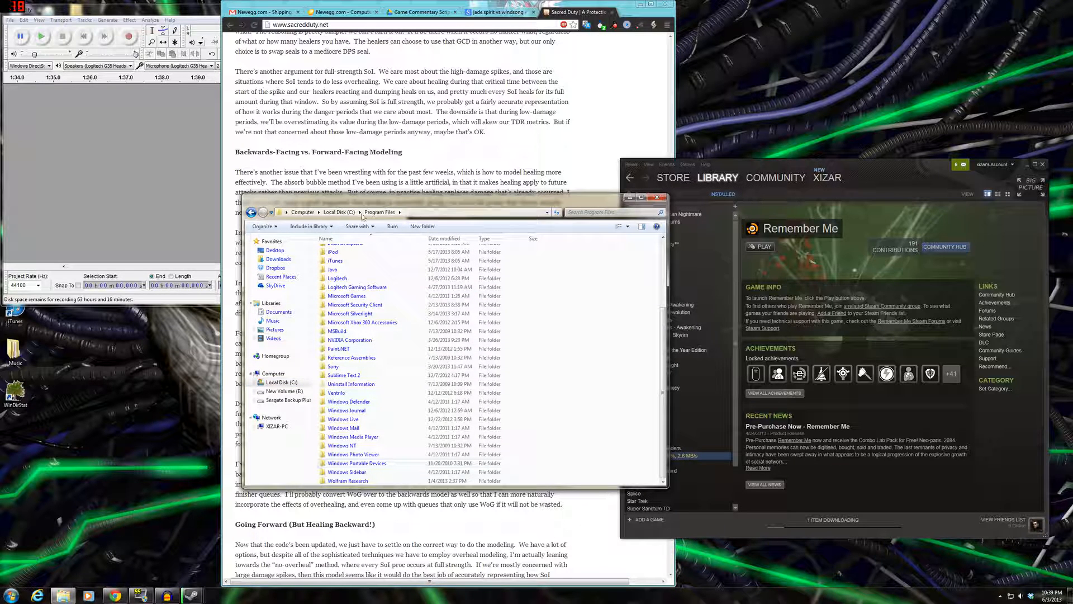
click(335, 211)
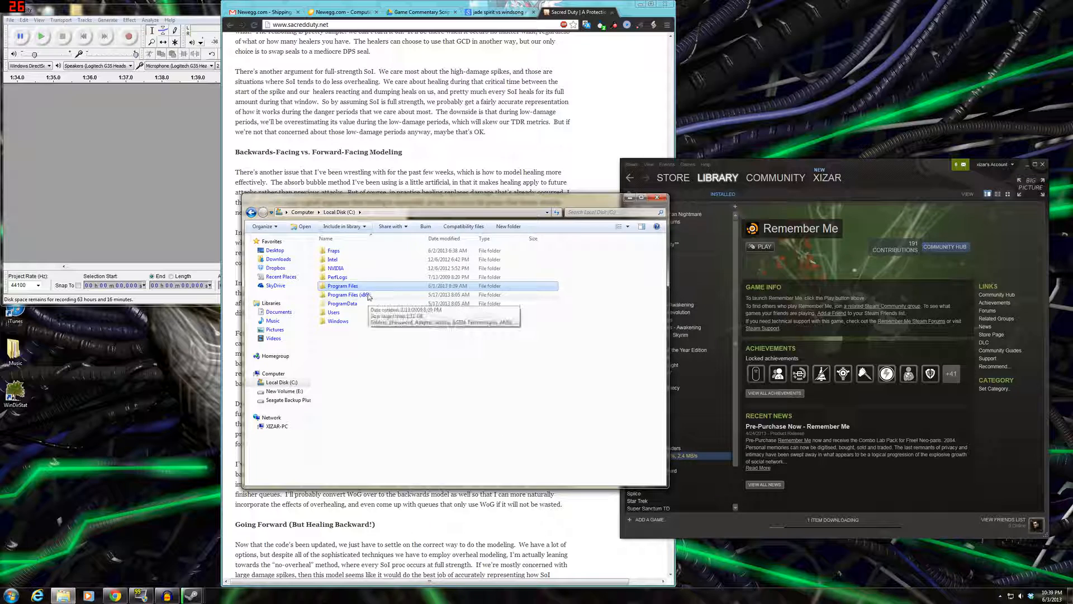
double_click(350, 295)
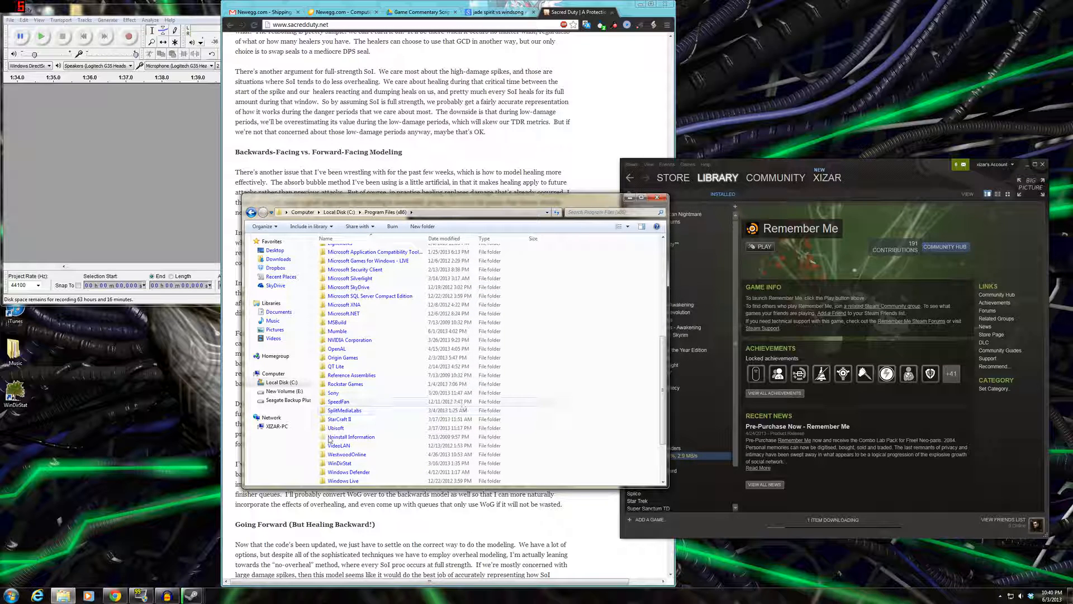
Step: Return to New Volume (E:) and open the Steam folder containing appcache
click(280, 390)
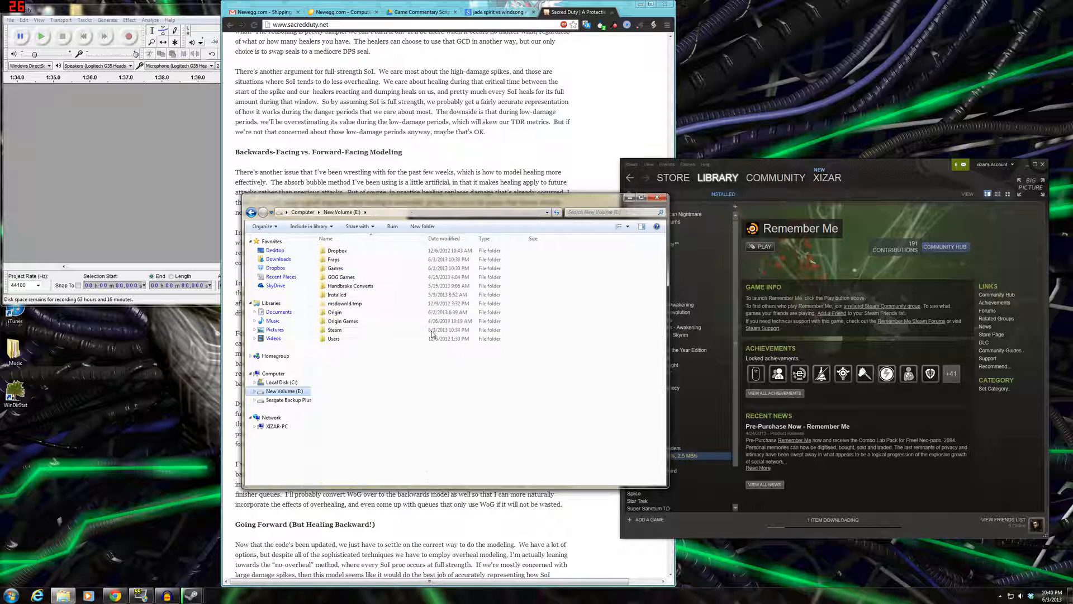
click(335, 329)
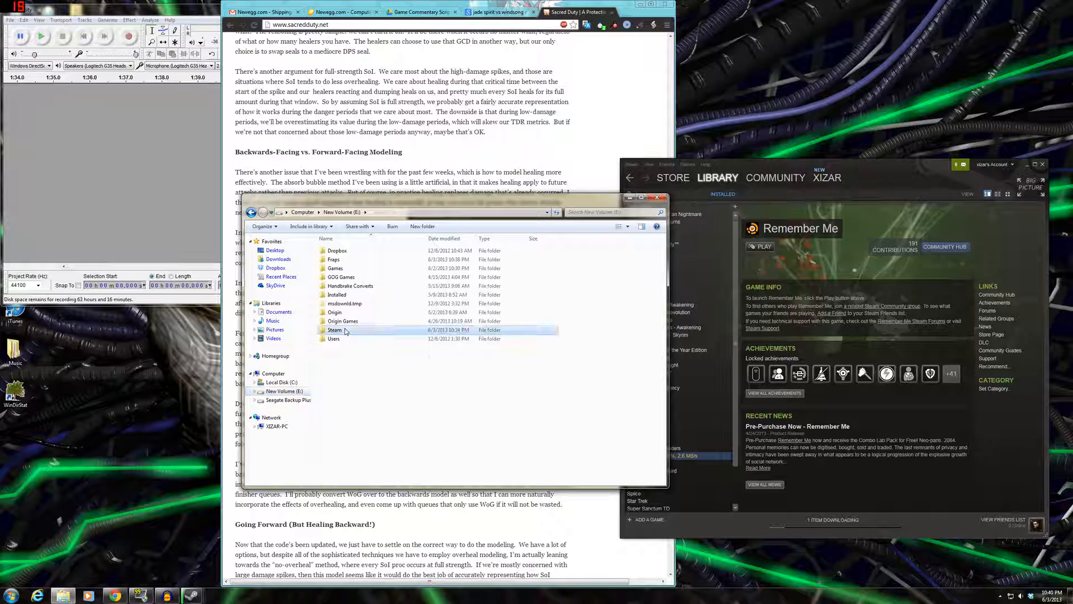
double_click(335, 329)
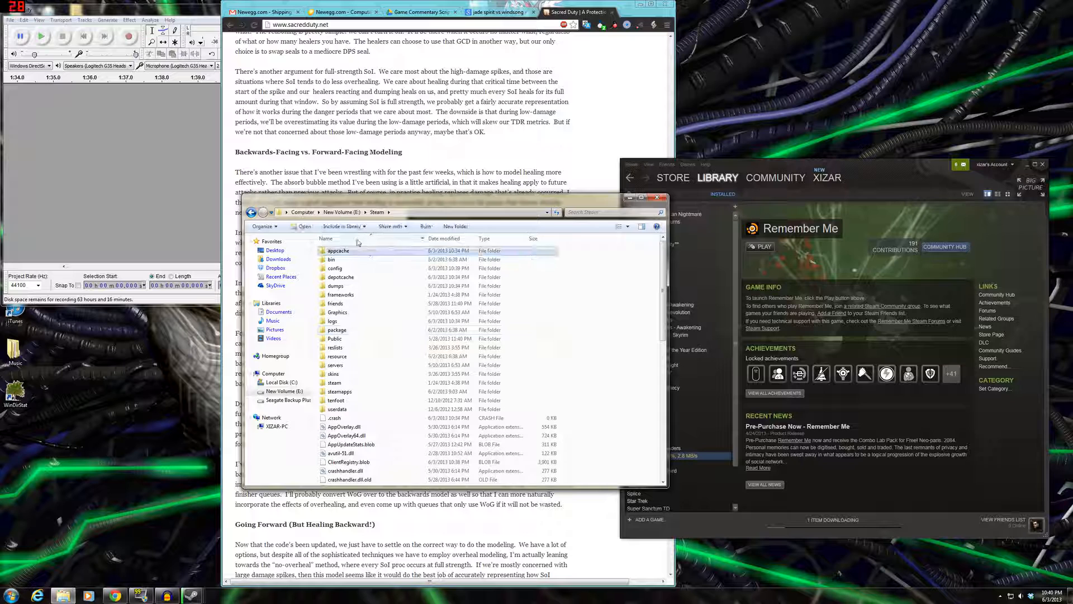
mouse_move(337, 250)
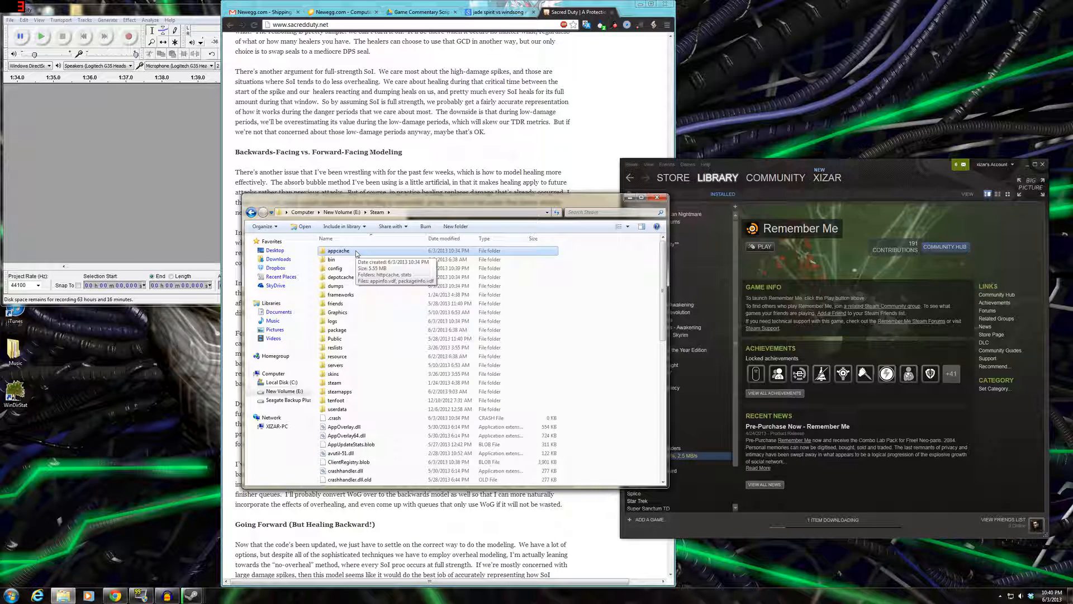
right_click(338, 250)
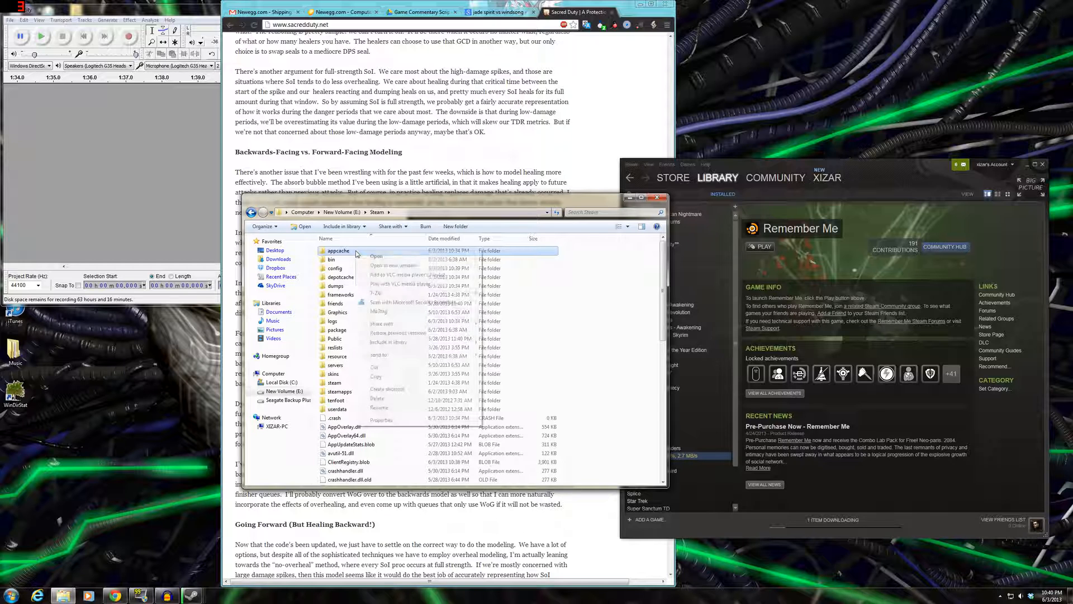
click(382, 419)
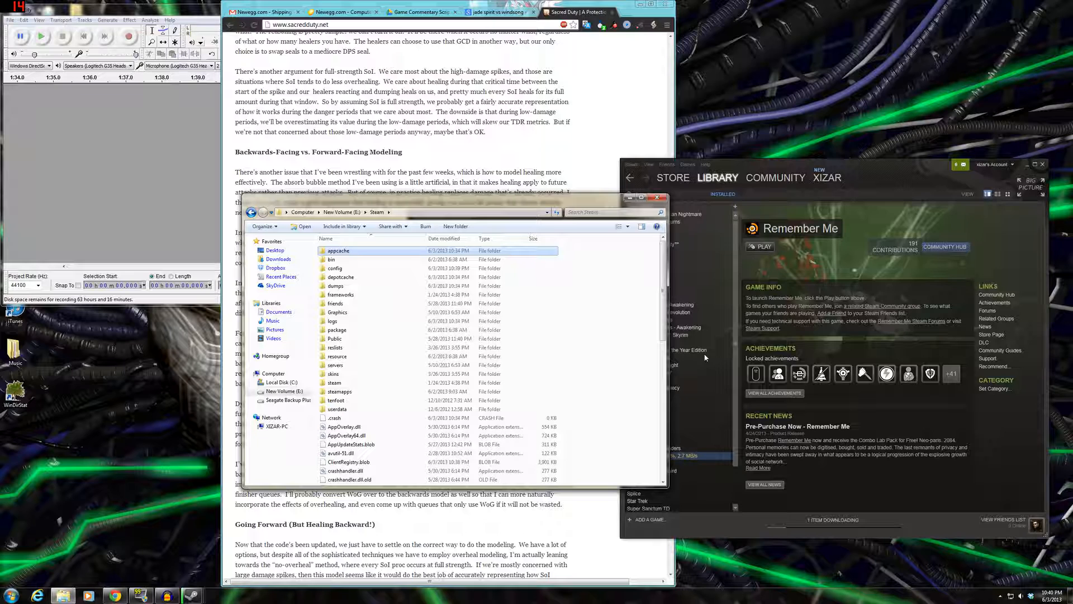
mouse_move(812, 259)
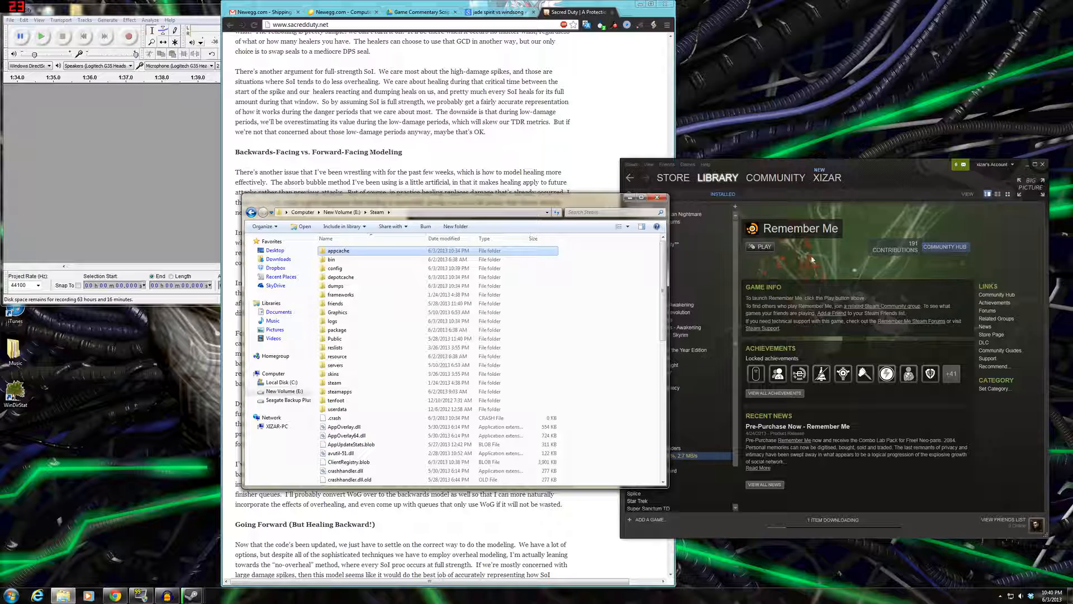
mouse_move(903, 256)
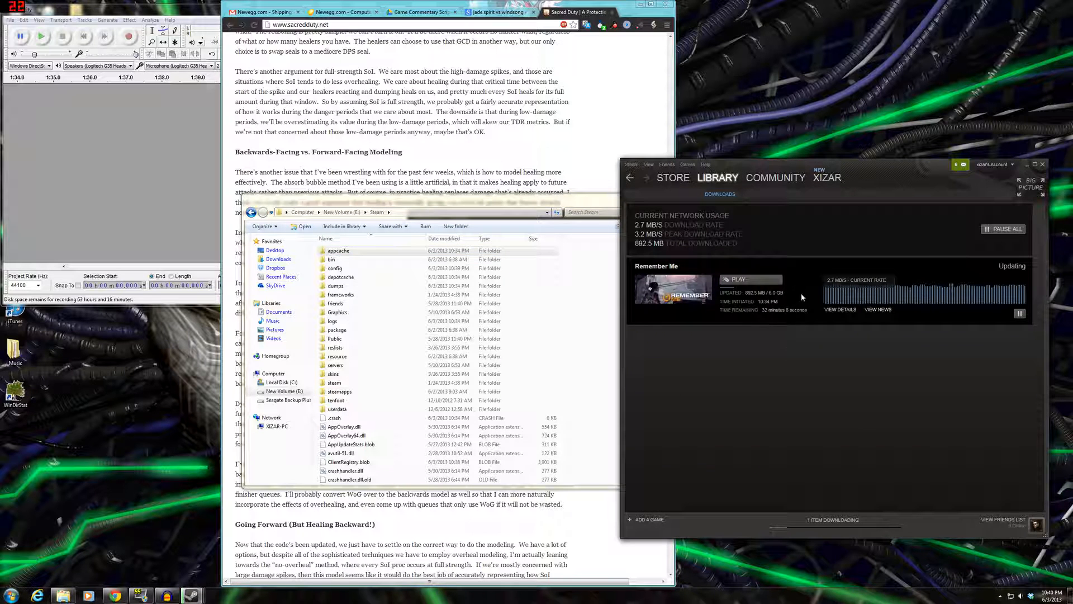
mouse_move(780, 421)
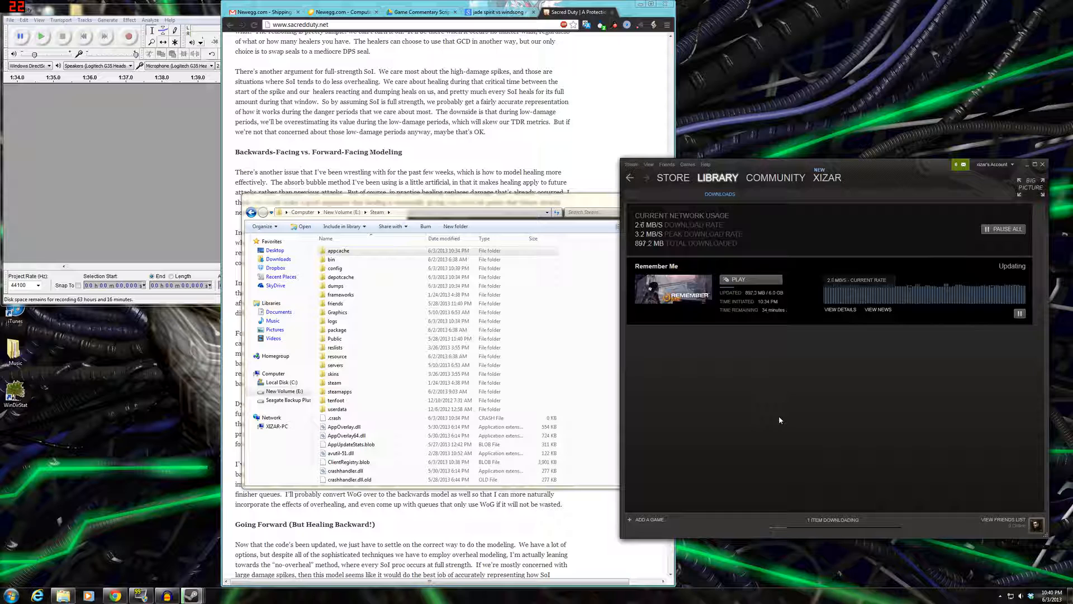